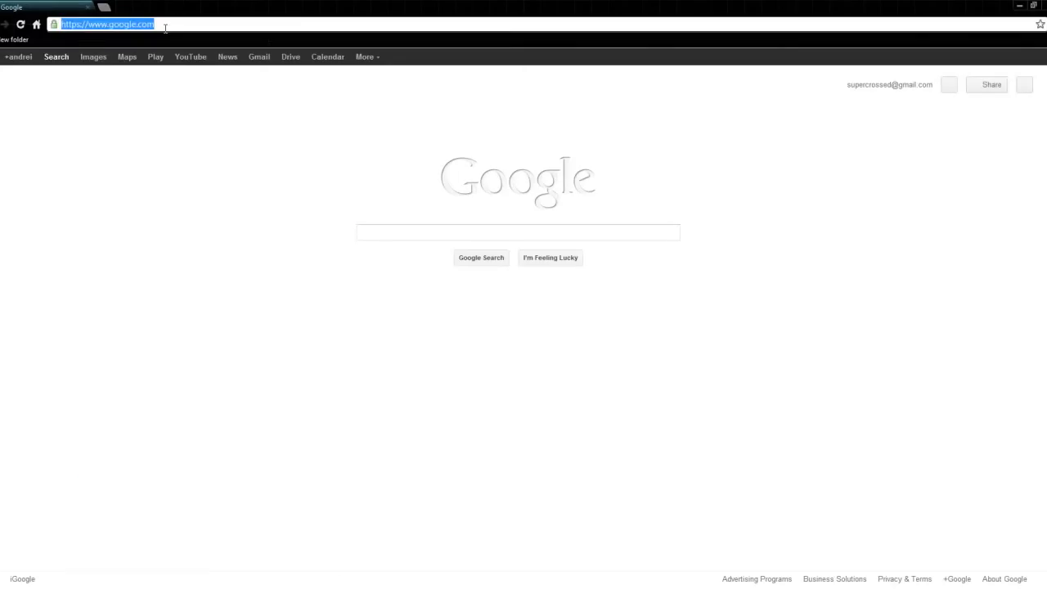
# Look up 'mycryengine' in Chrome before switching to the Sandbox Editor
pyautogui.write('mycryengine')
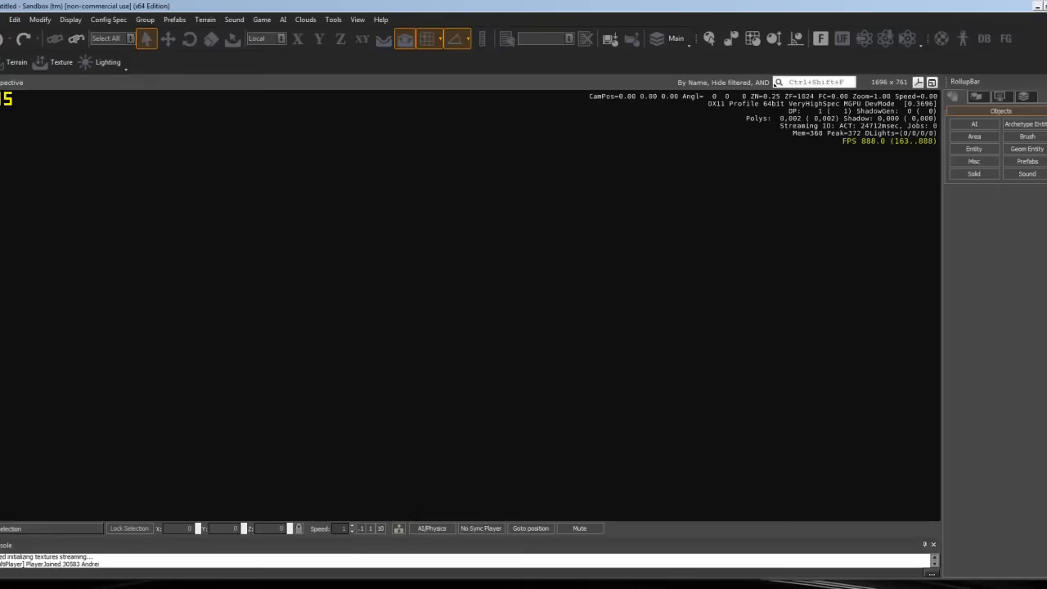
# Create a new level named Map01 with a 512x512 heightmap and a meters-per-unit value chosen
pyautogui.click(5, 19)
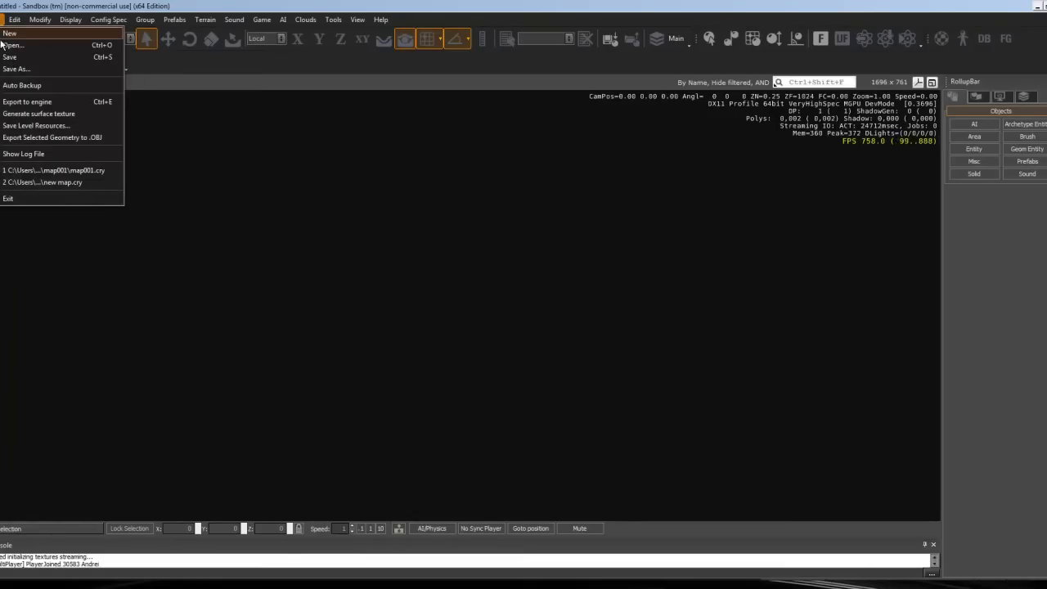
pyautogui.click(10, 33)
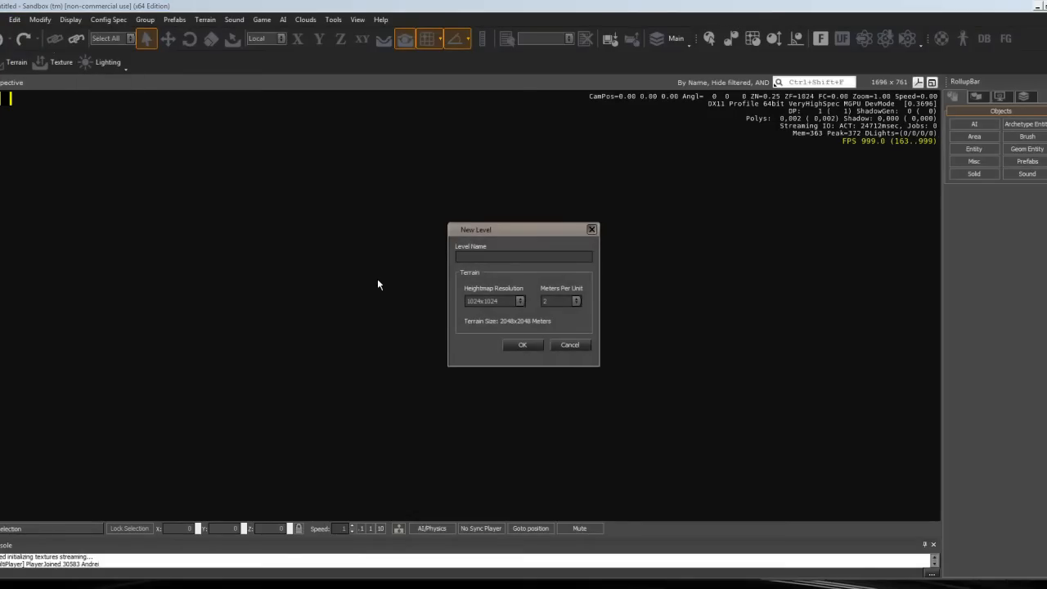
pyautogui.write('Map001')
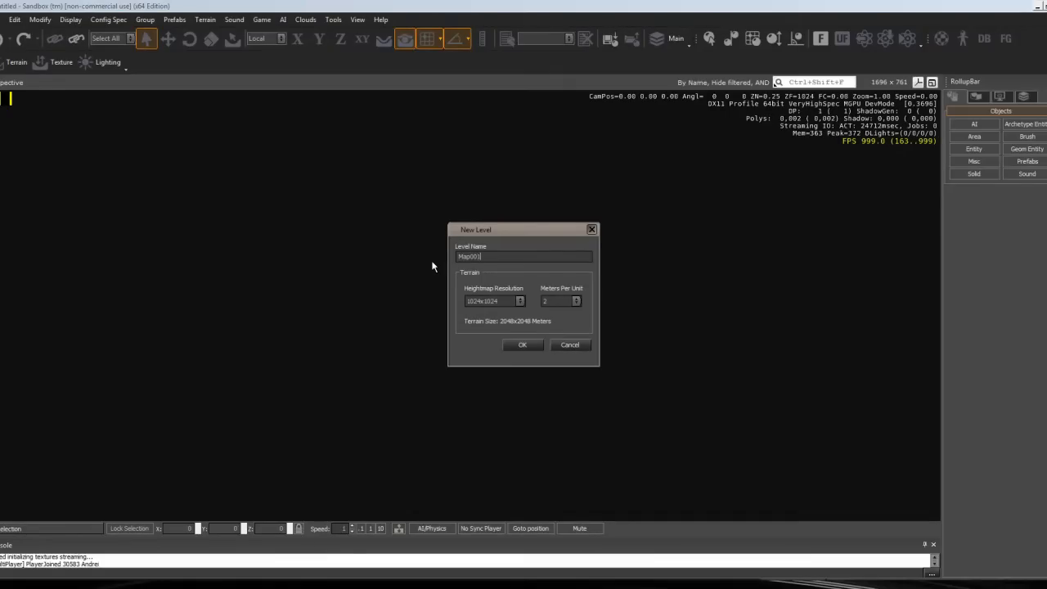
pyautogui.click(520, 301)
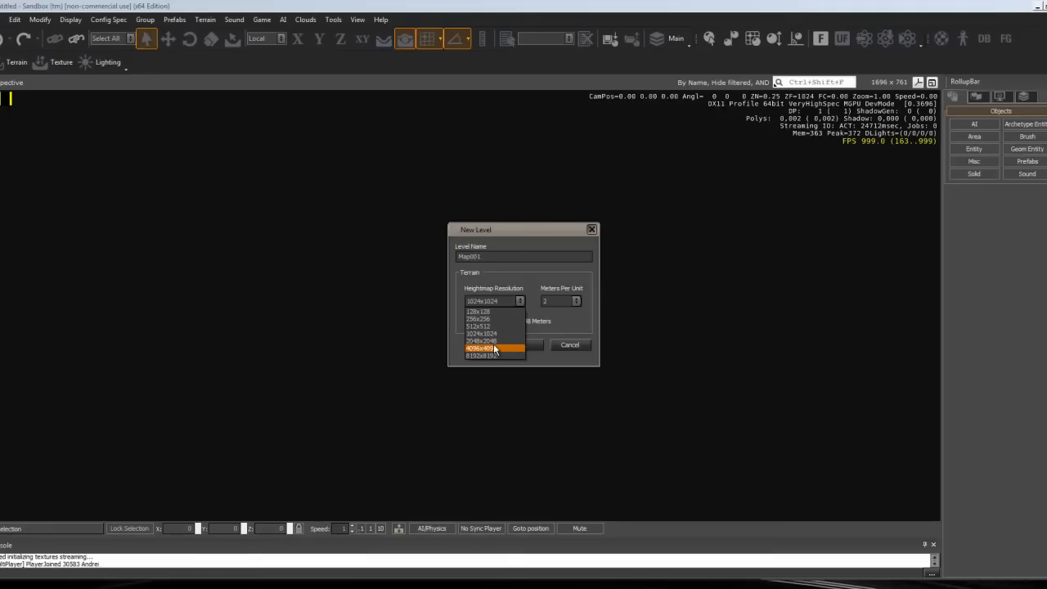
pyautogui.click(478, 327)
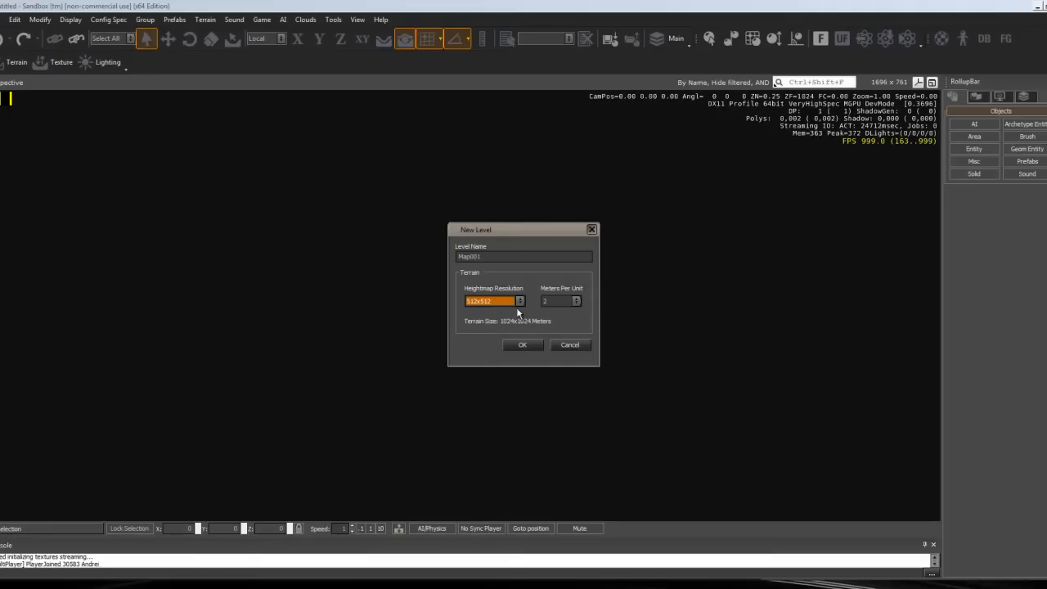
pyautogui.click(576, 301)
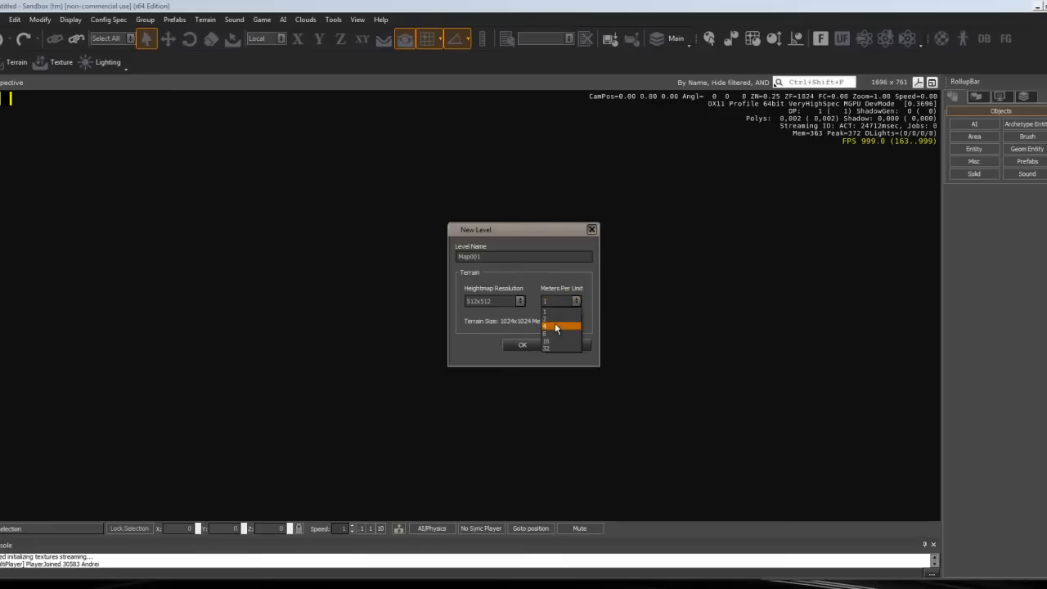
pyautogui.click(556, 327)
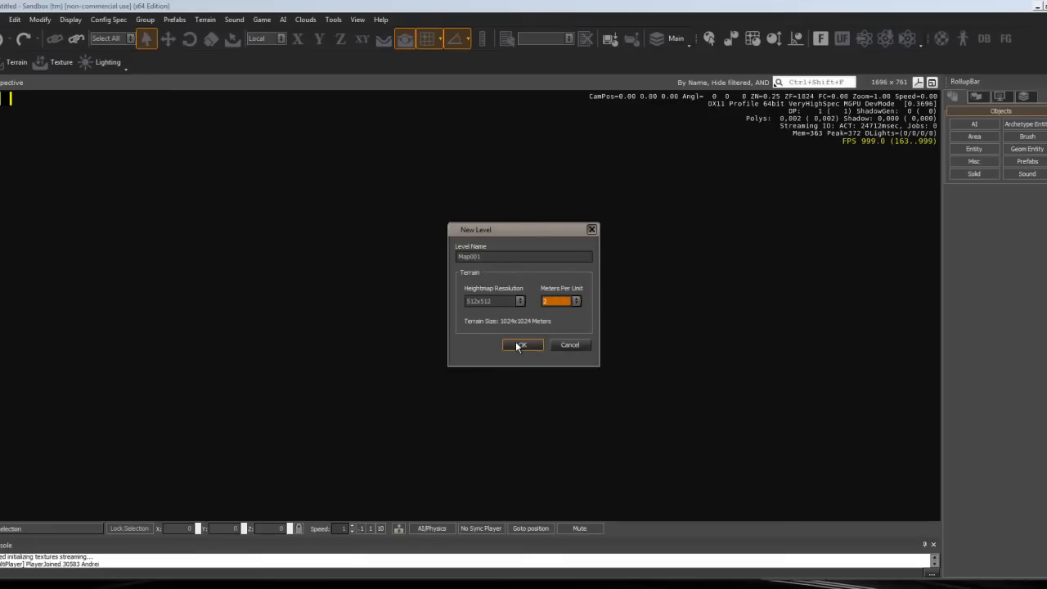
pyautogui.click(522, 343)
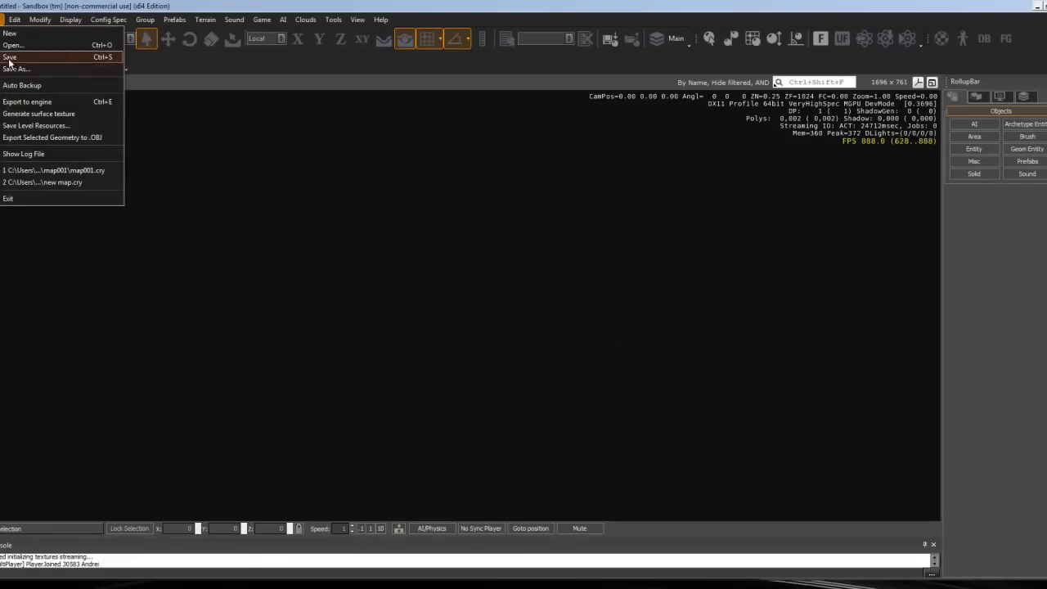
# Create another new level named 'Map1' with a 1024x1024 heightmap
pyautogui.click(10, 33)
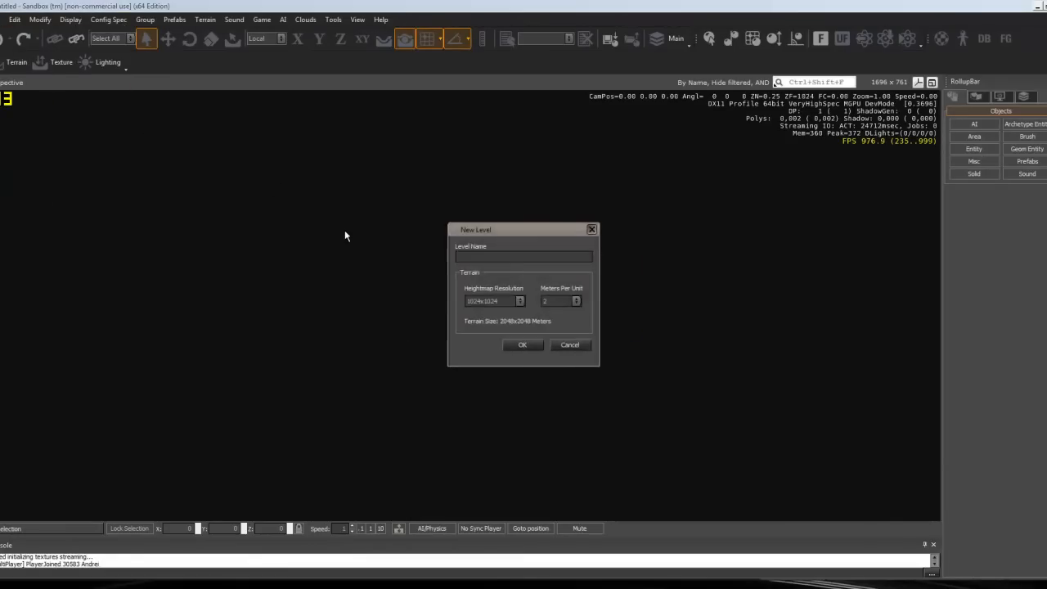
pyautogui.write('Map1')
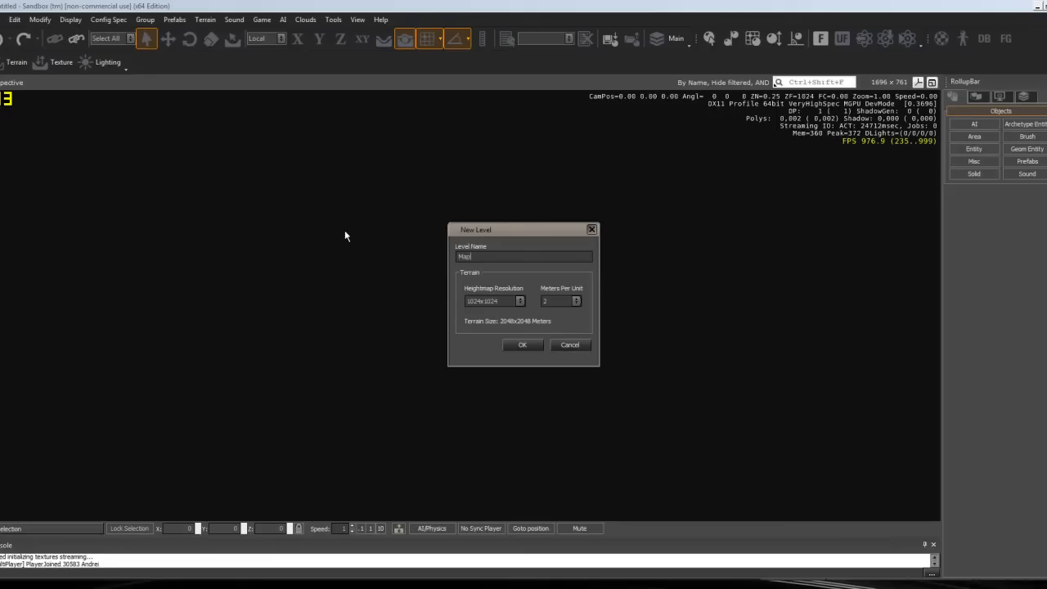
pyautogui.click(522, 344)
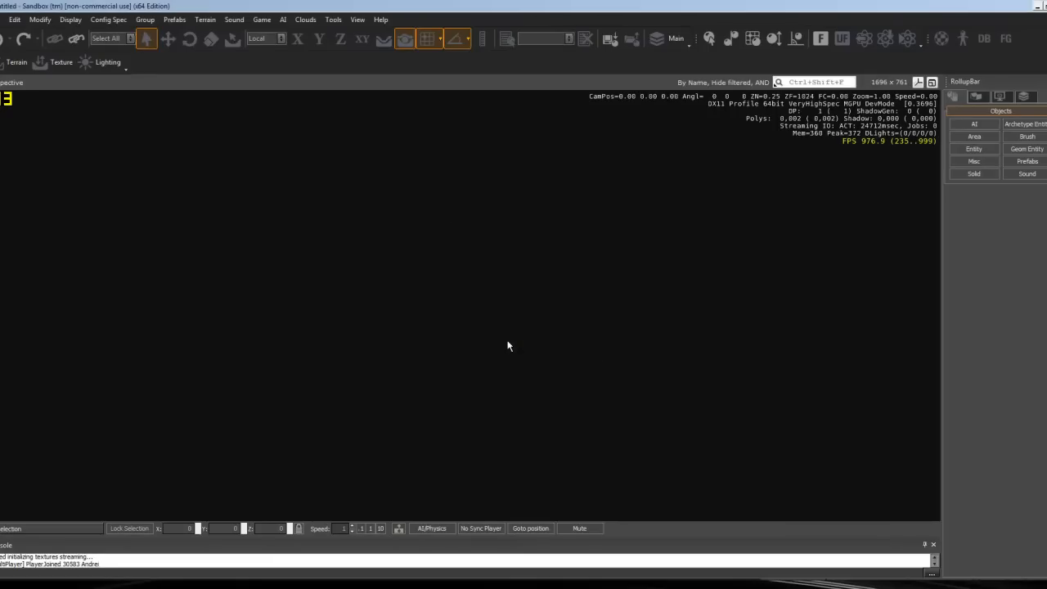
pyautogui.moveTo(610, 257)
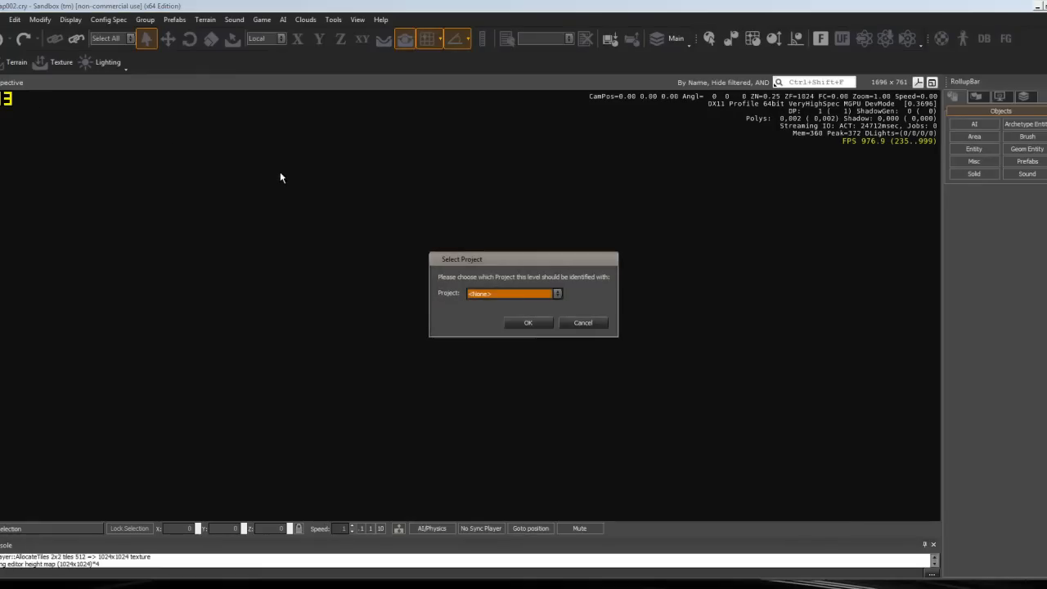
# Assign the new level to a project from the Select Project list so it loads
pyautogui.click(556, 294)
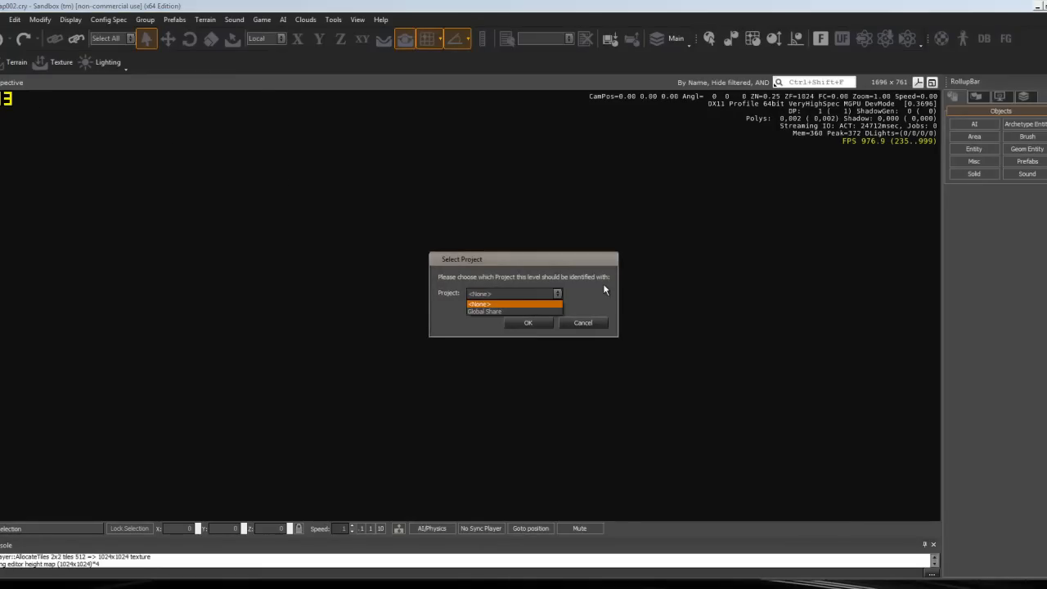
pyautogui.click(526, 323)
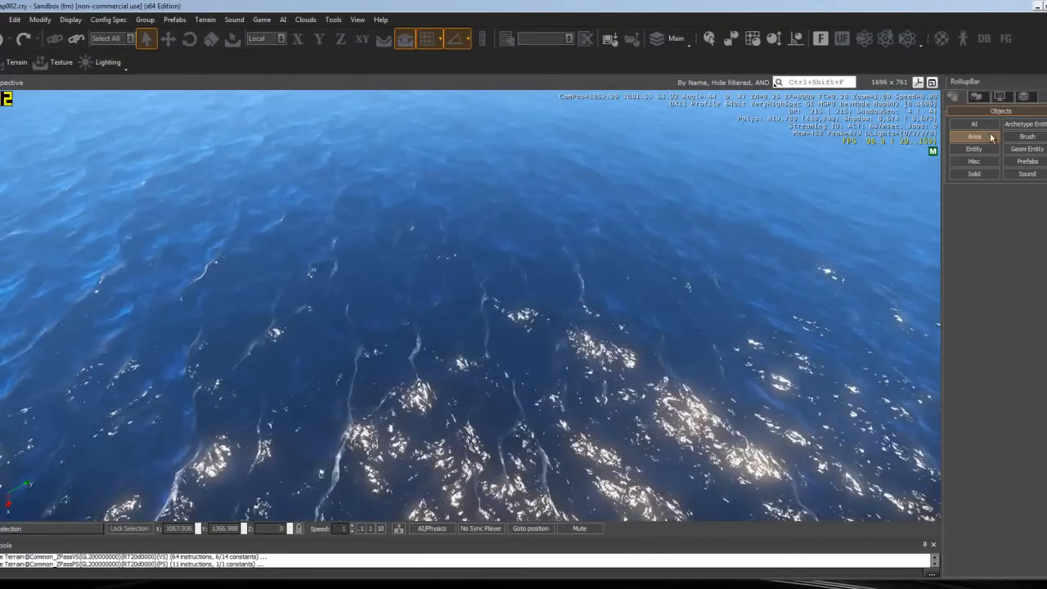
# Switch to the Terrain Modify brush and enlarge its outside radius
pyautogui.click(978, 96)
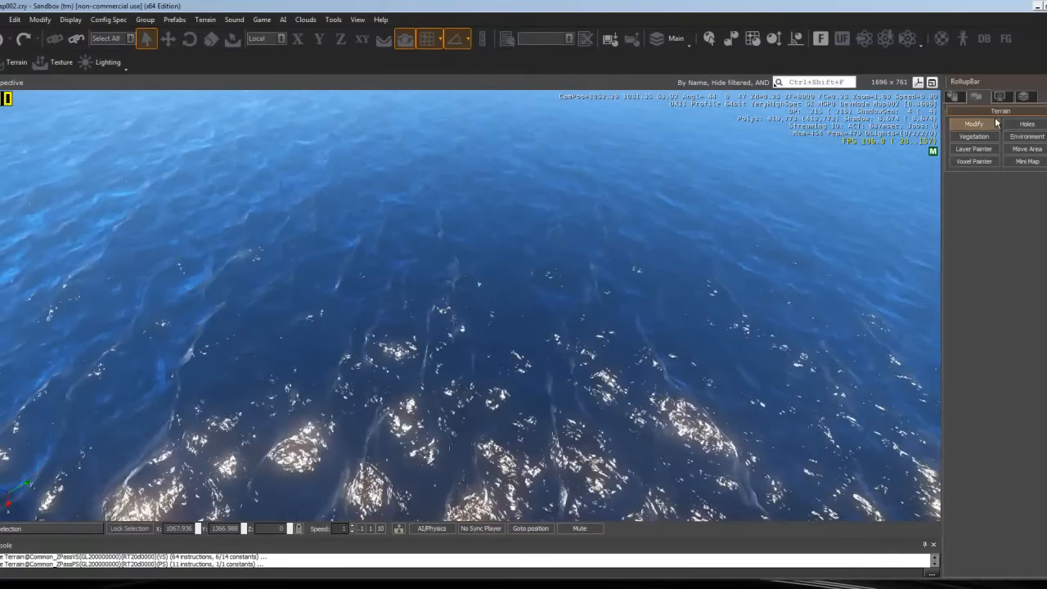
pyautogui.click(973, 124)
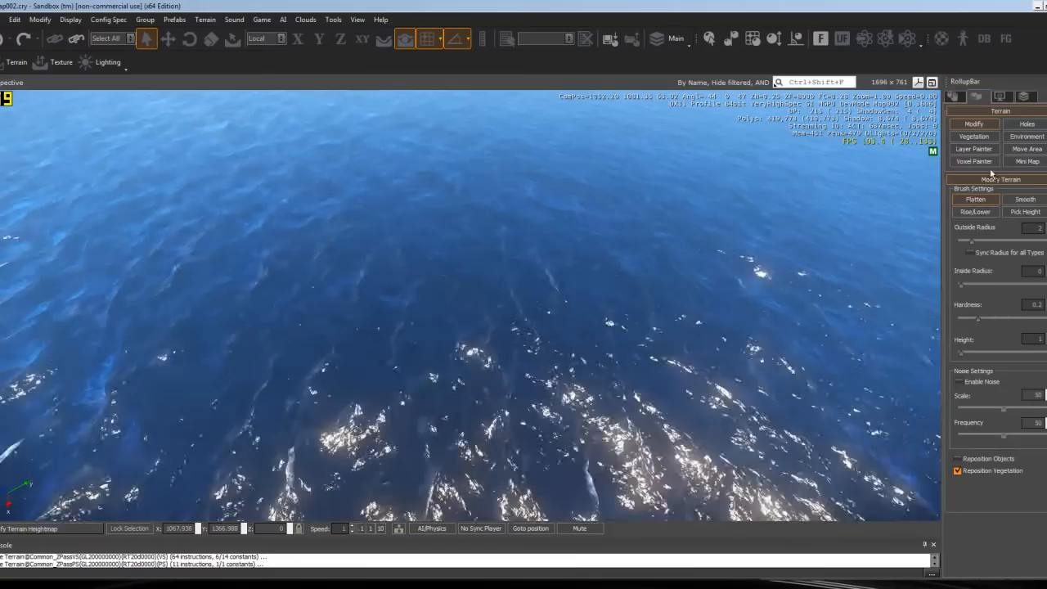
pyautogui.click(1024, 211)
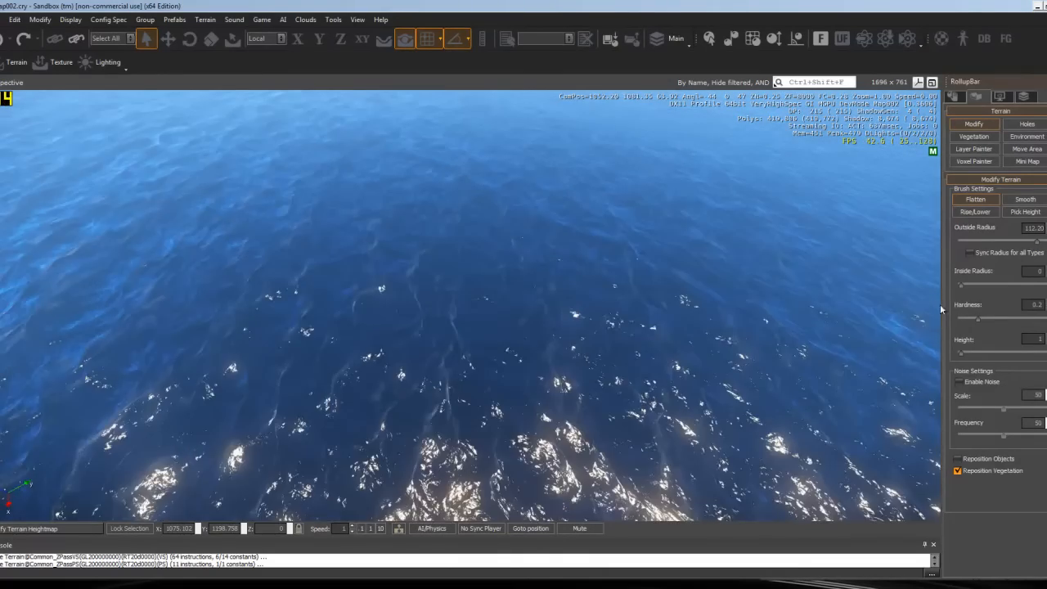
# Brush the terrain upward in the viewport to lift land out of the ocean
pyautogui.moveTo(961, 284); pyautogui.dragTo(973, 285)
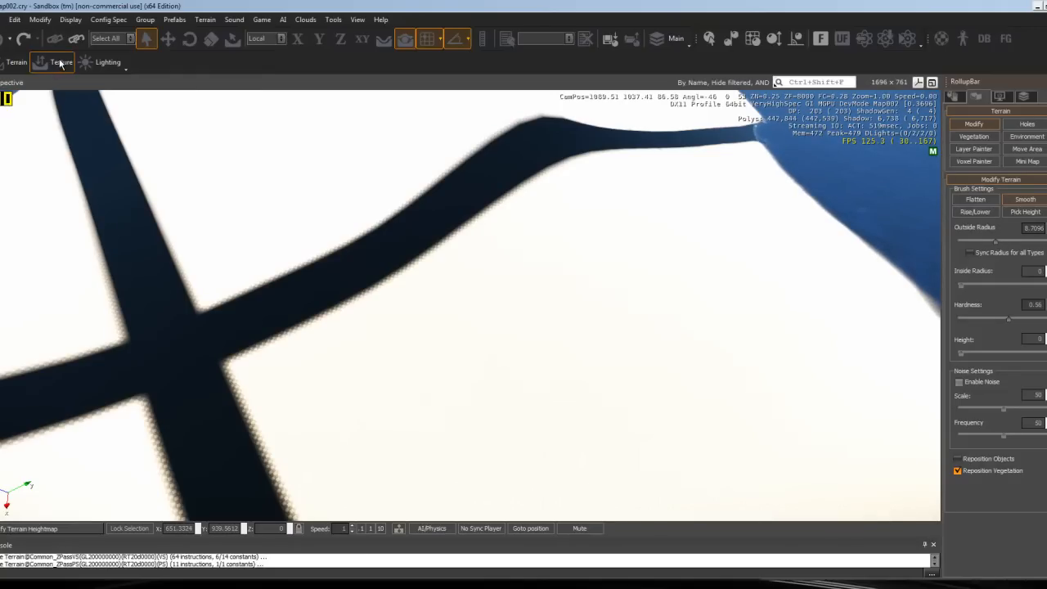
# Bring up Terrain Texture Layers and the material browser for the Default layer
pyautogui.click(62, 62)
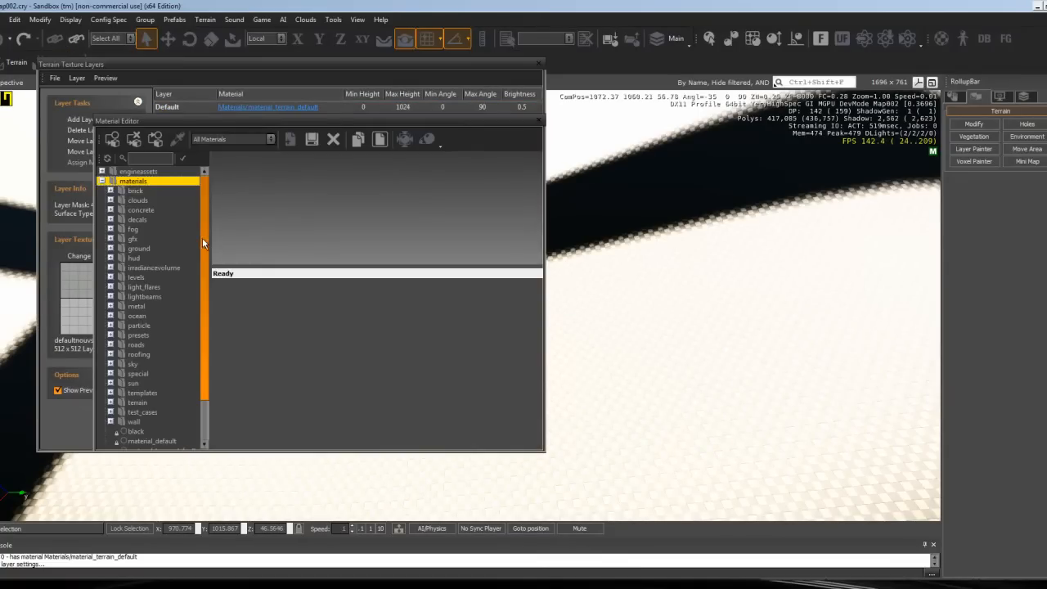
pyautogui.scroll(-3)
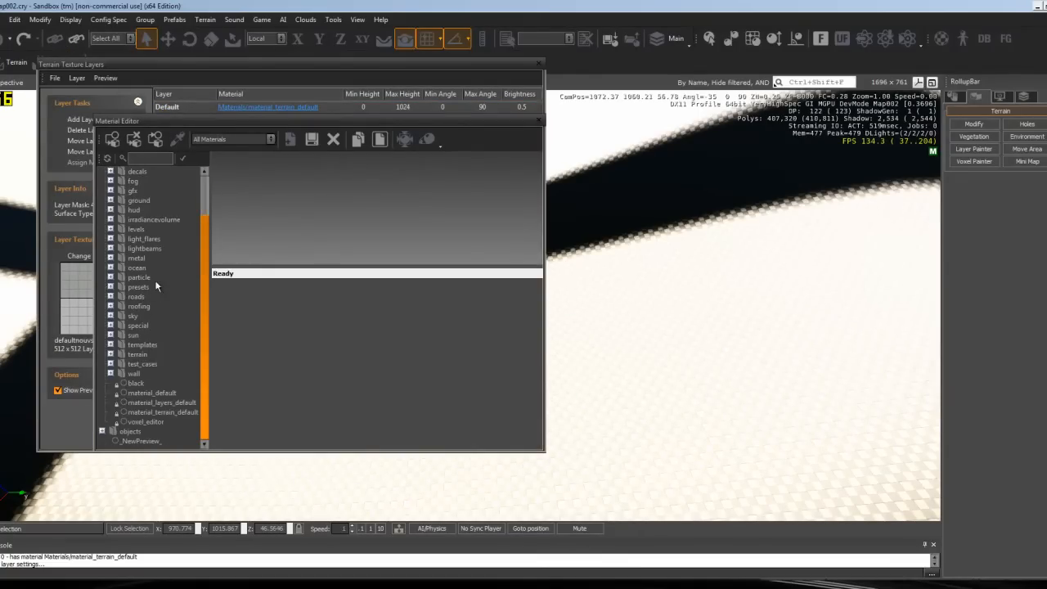
pyautogui.click(137, 199)
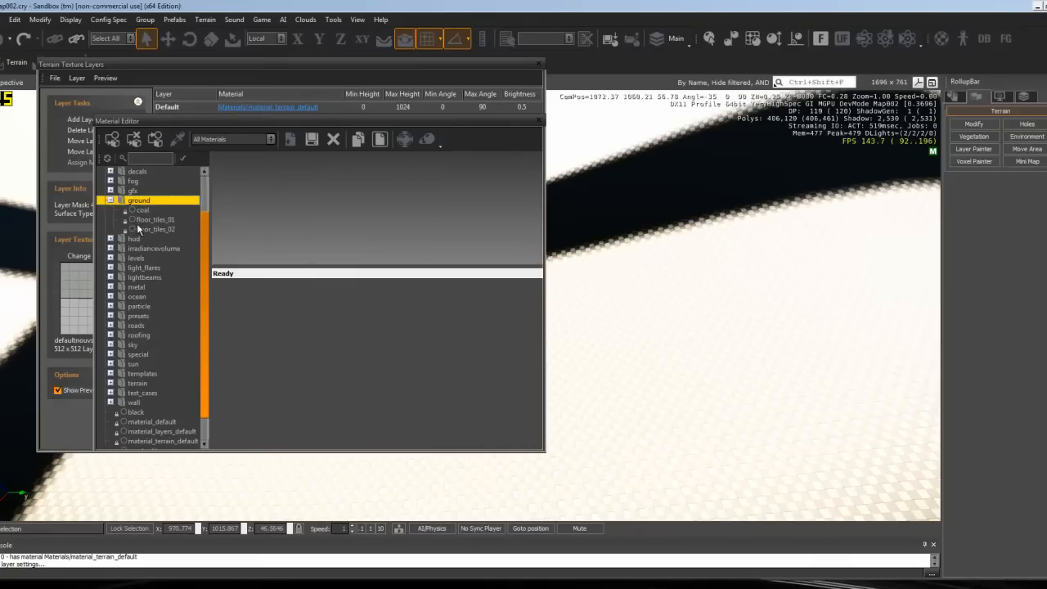
pyautogui.click(156, 229)
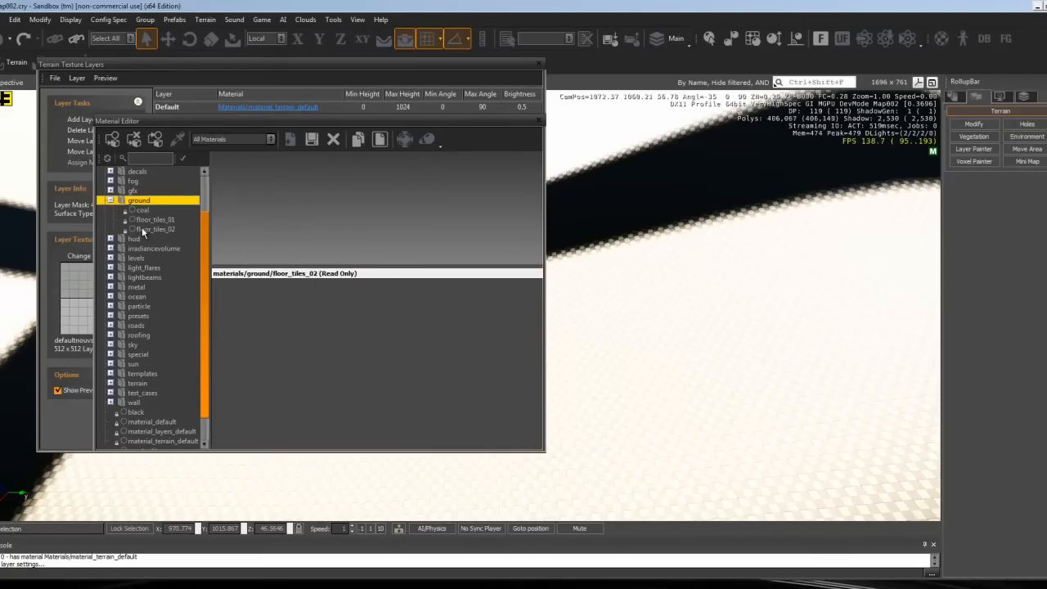
# Browse to terrain/ground_mossy_1 in the Material Editor and assign it to the Default layer
pyautogui.click(154, 219)
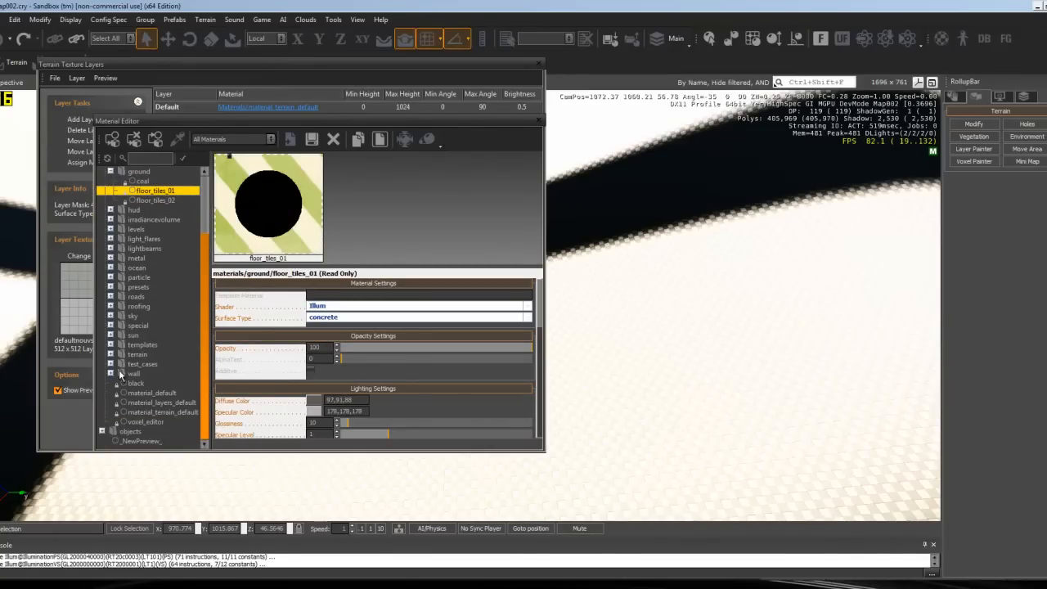
pyautogui.click(112, 353)
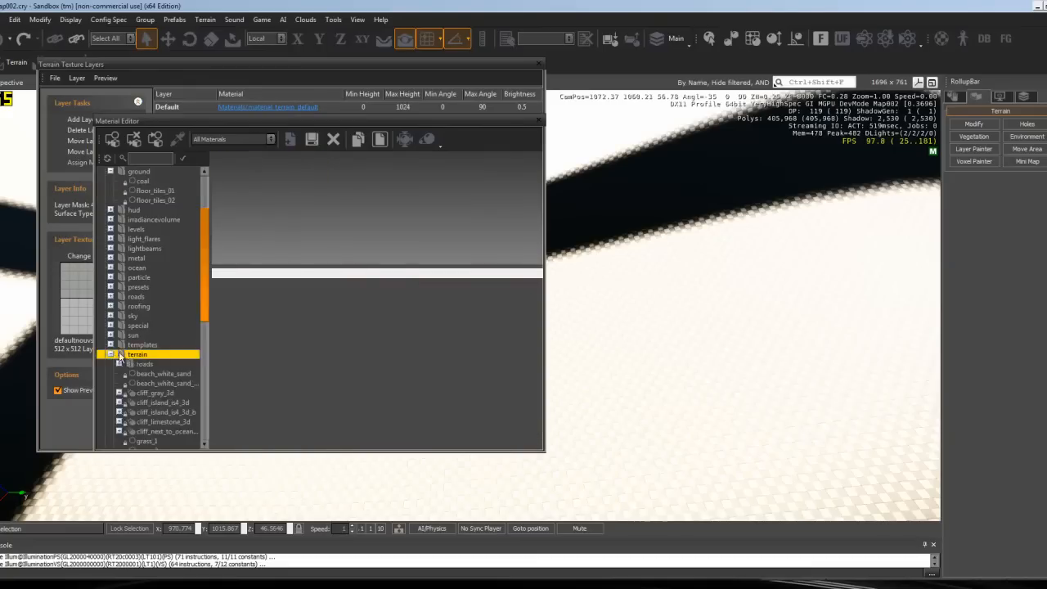
pyautogui.scroll(-3)
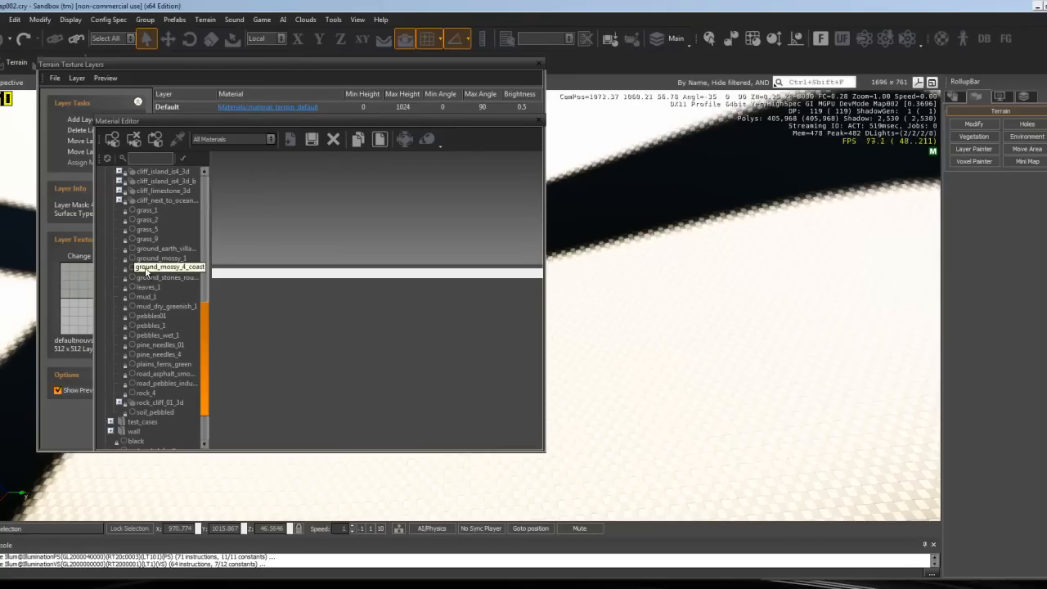
pyautogui.click(160, 258)
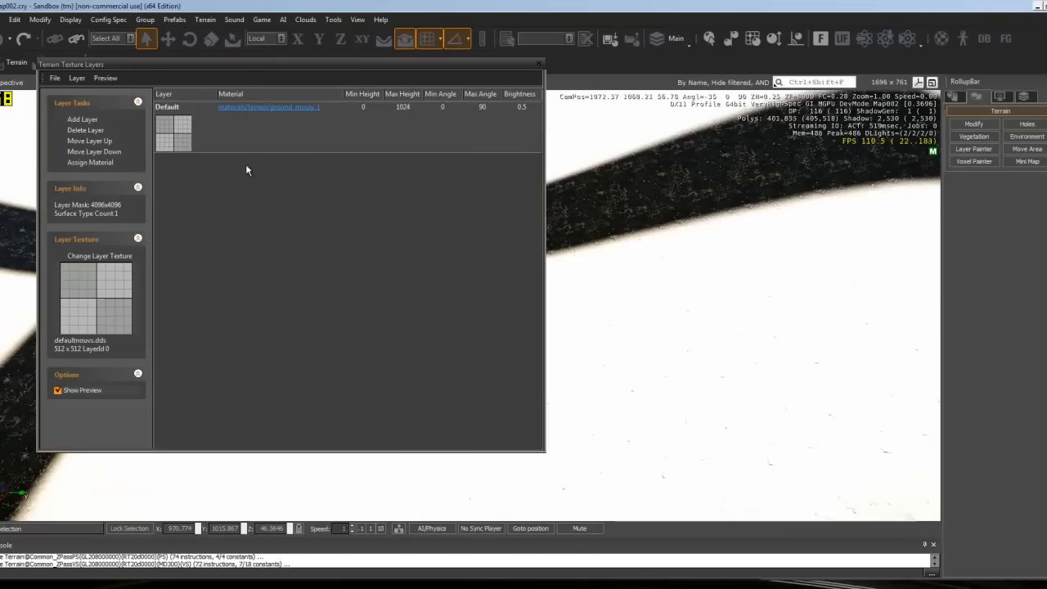
pyautogui.moveTo(275, 111)
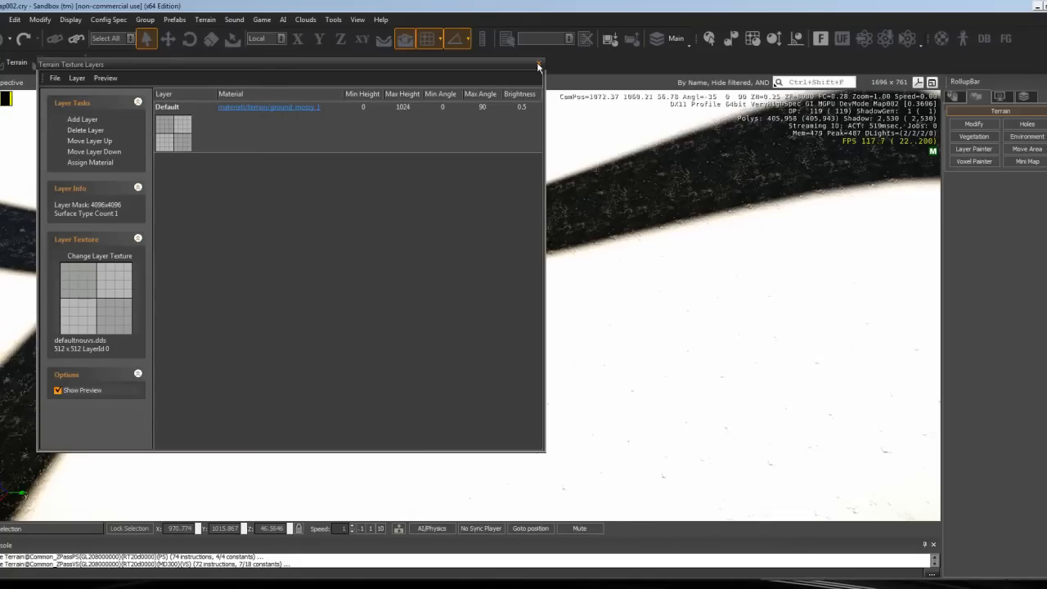
# Close Terrain Texture Layers and switch to the Layer Painter settings in the Terrain rollup
pyautogui.click(540, 66)
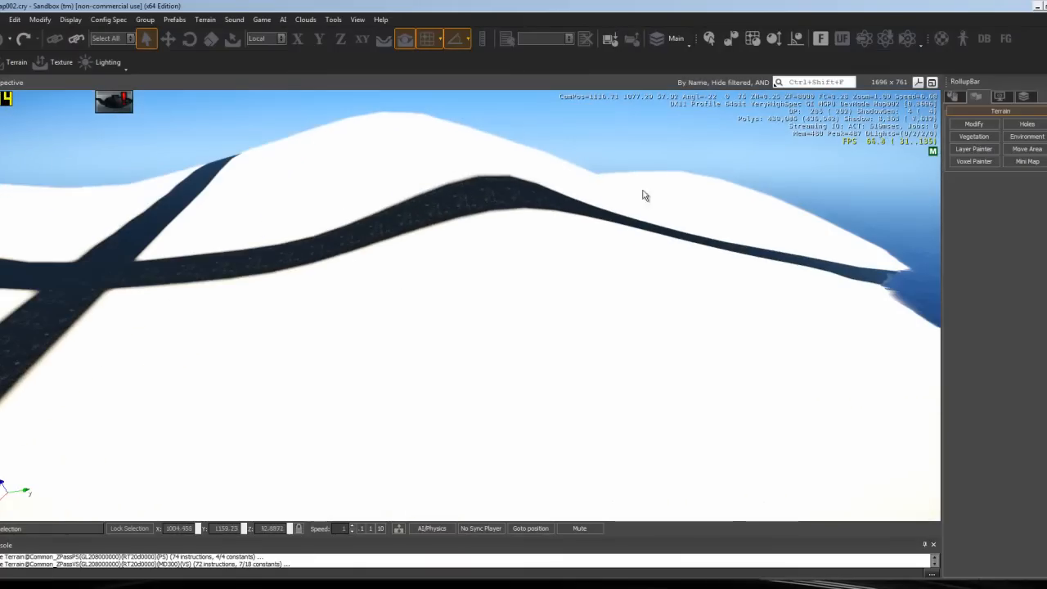
pyautogui.click(974, 124)
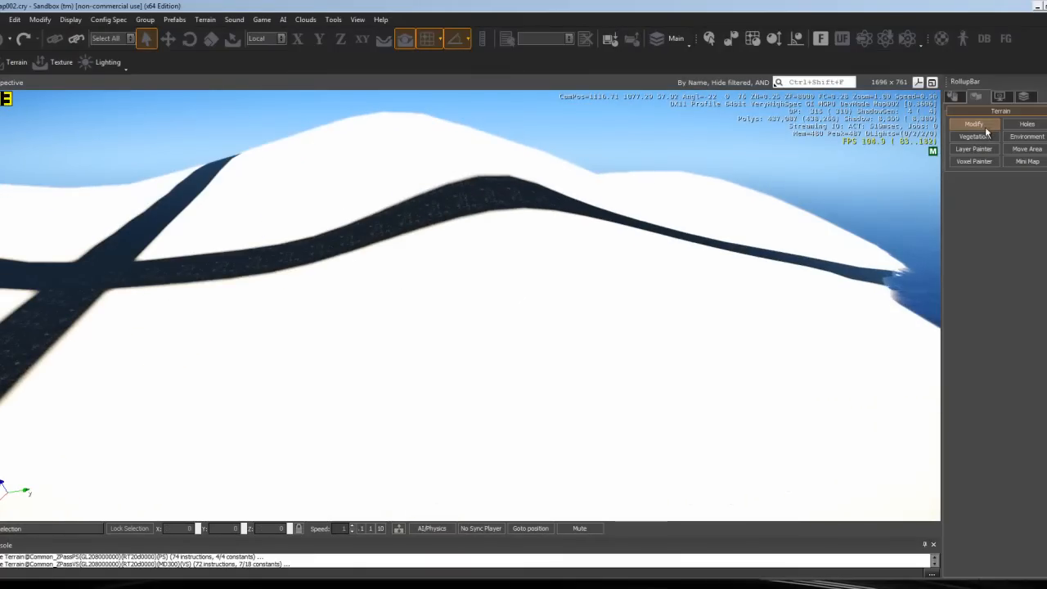
pyautogui.click(973, 149)
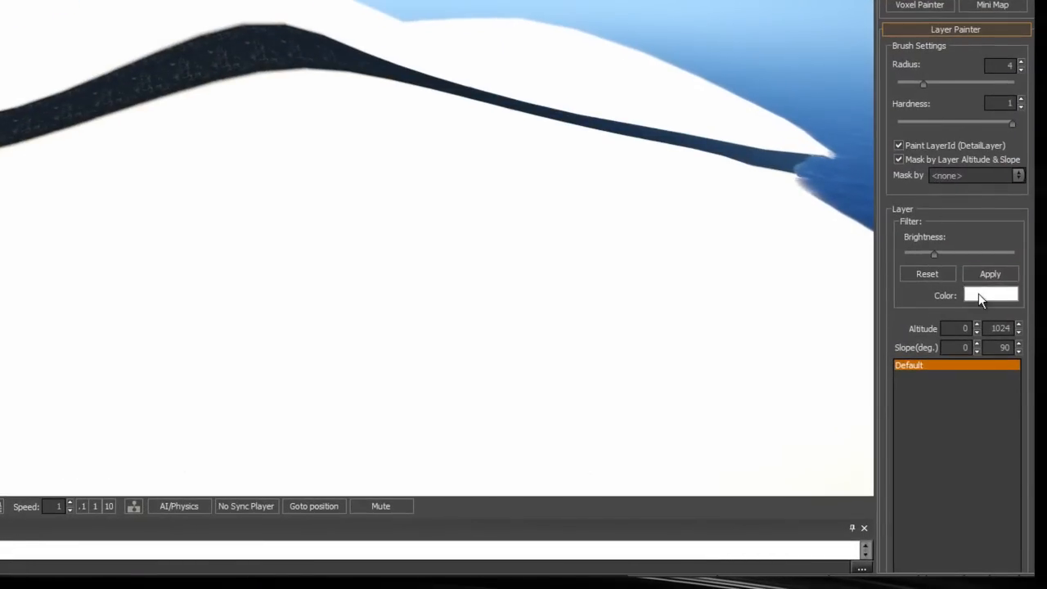
# Pick a dark olive green (R81 G97 B27) as the Default layer's colour
pyautogui.click(992, 295)
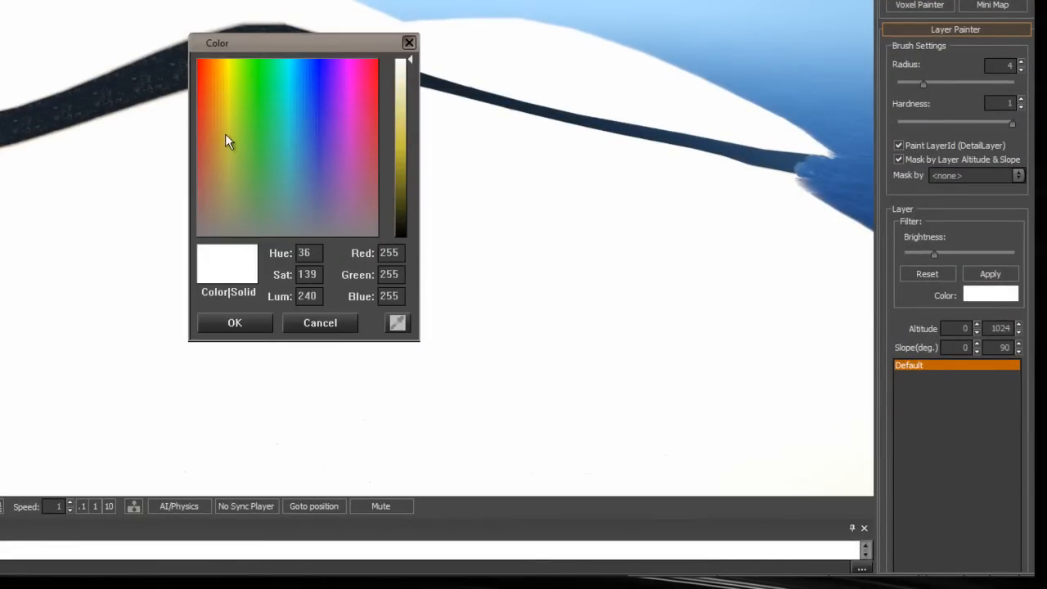
pyautogui.click(253, 121)
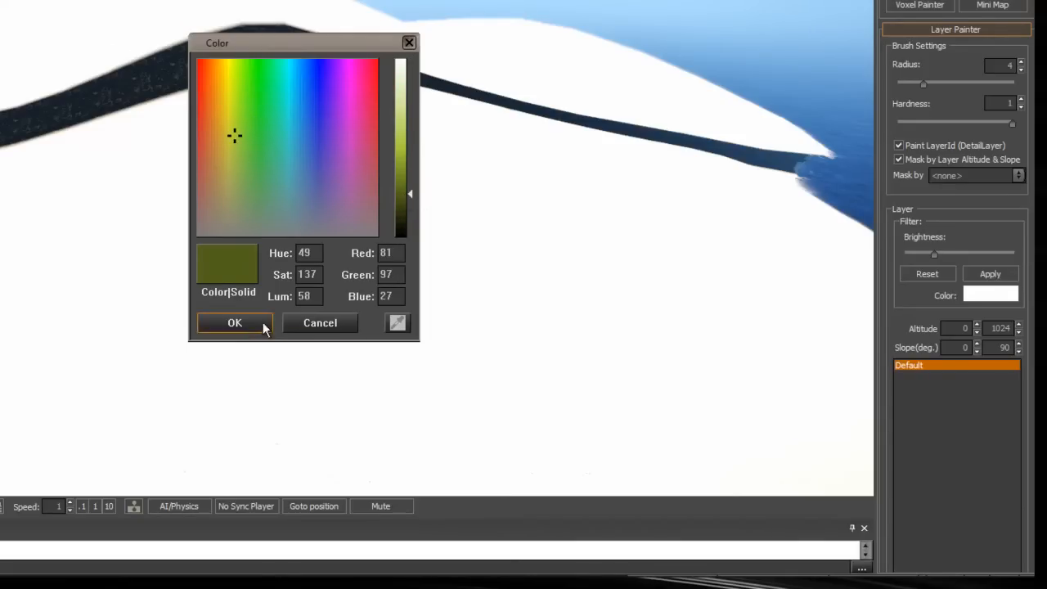
pyautogui.click(236, 323)
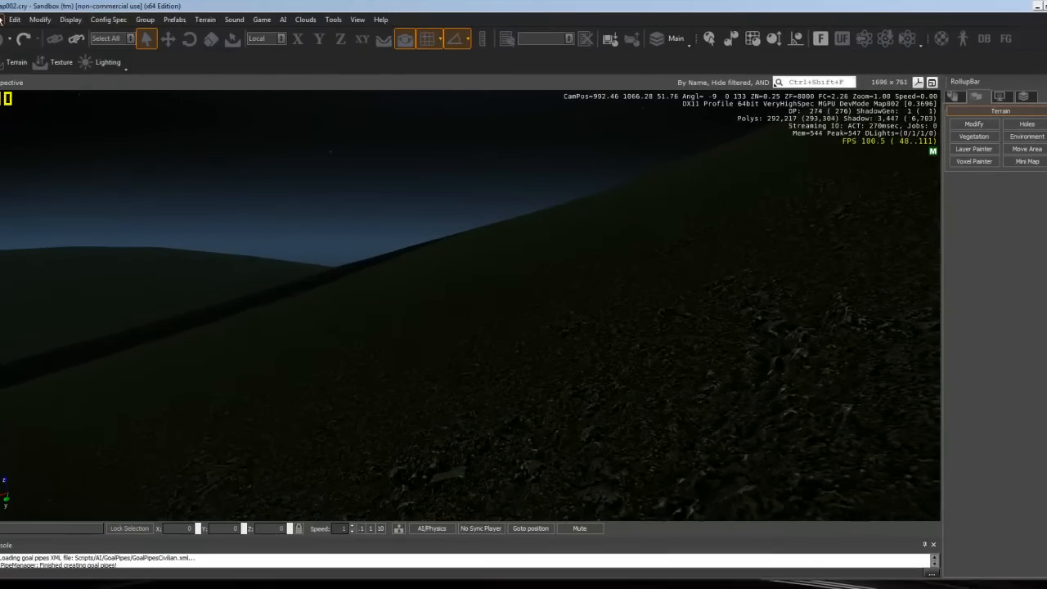
# Reopen the Terrain Texture Layers window listing the Default layer and its material
pyautogui.click(13, 20)
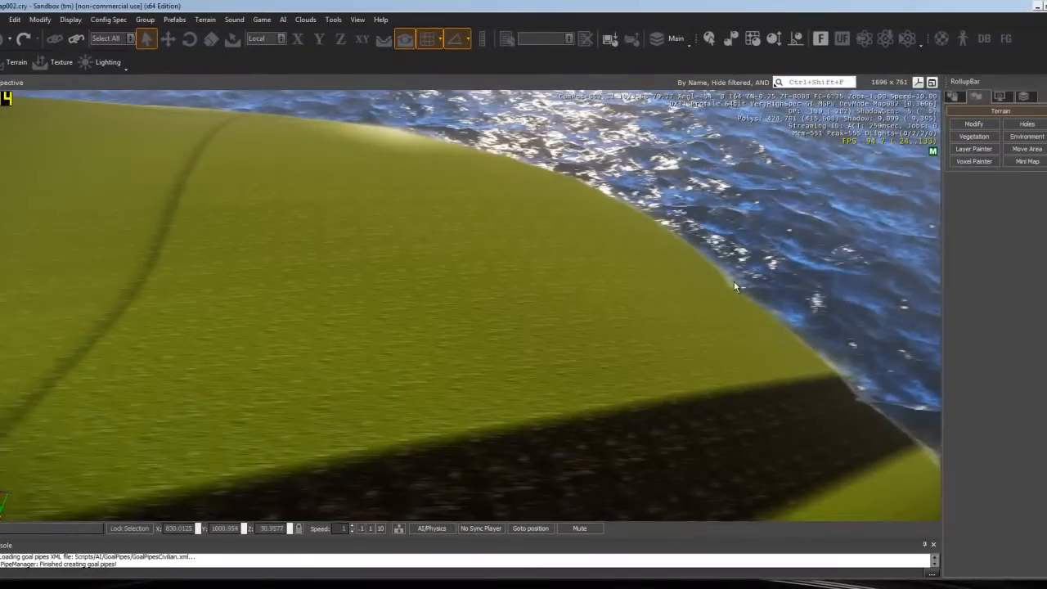
pyautogui.click(973, 149)
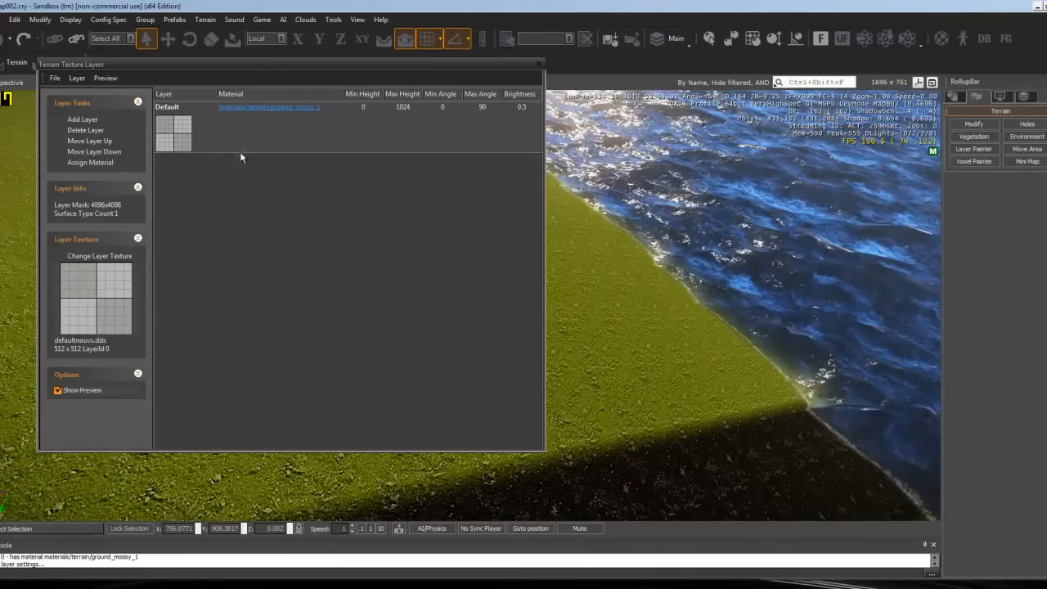
# Assign the terrain/beach_white_sand material to the new terrain layer
pyautogui.click(82, 117)
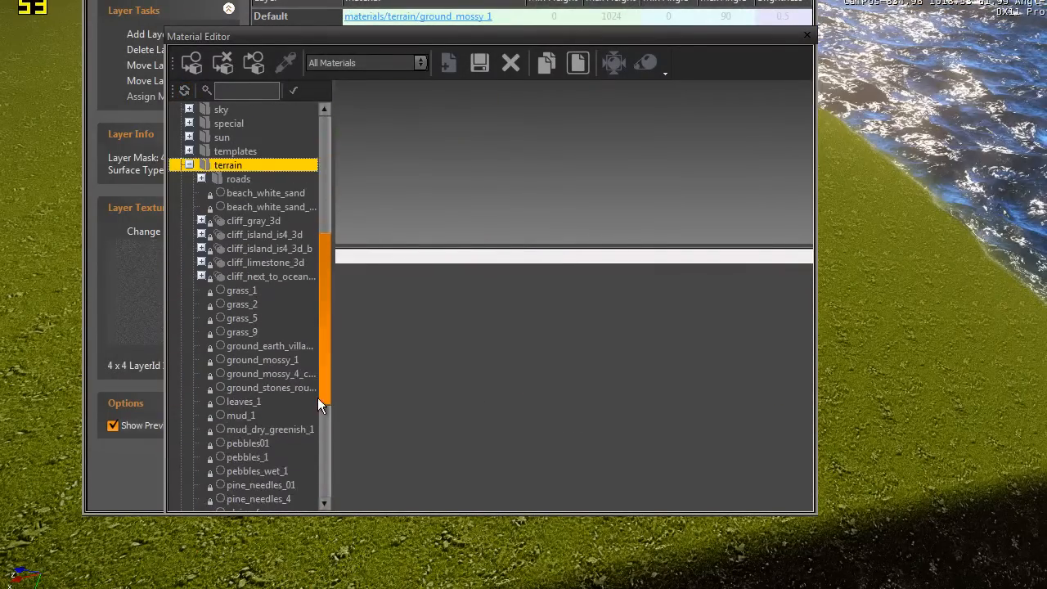
pyautogui.scroll(-3)
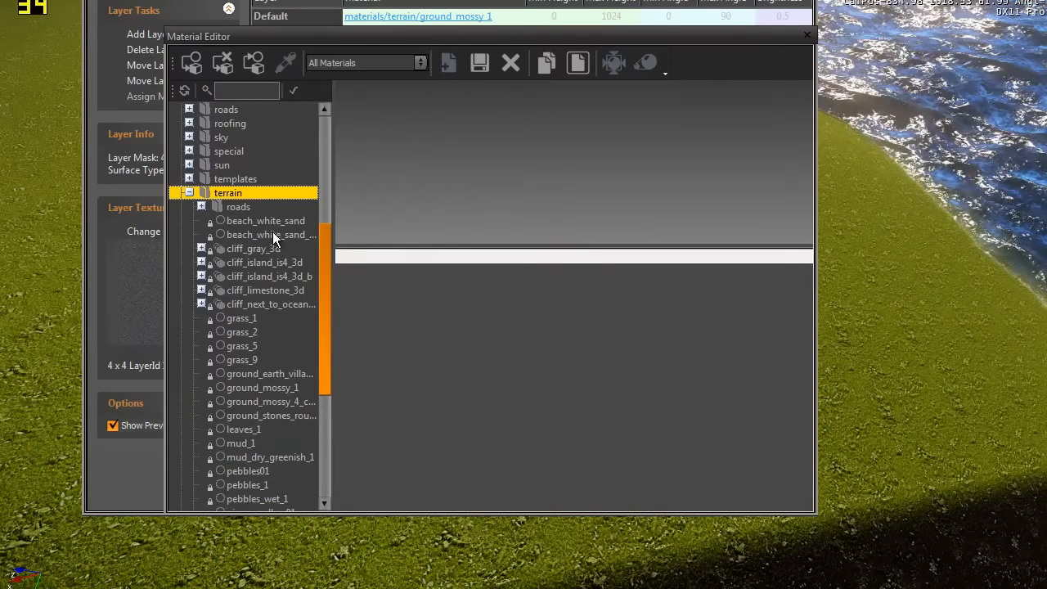
pyautogui.click(265, 219)
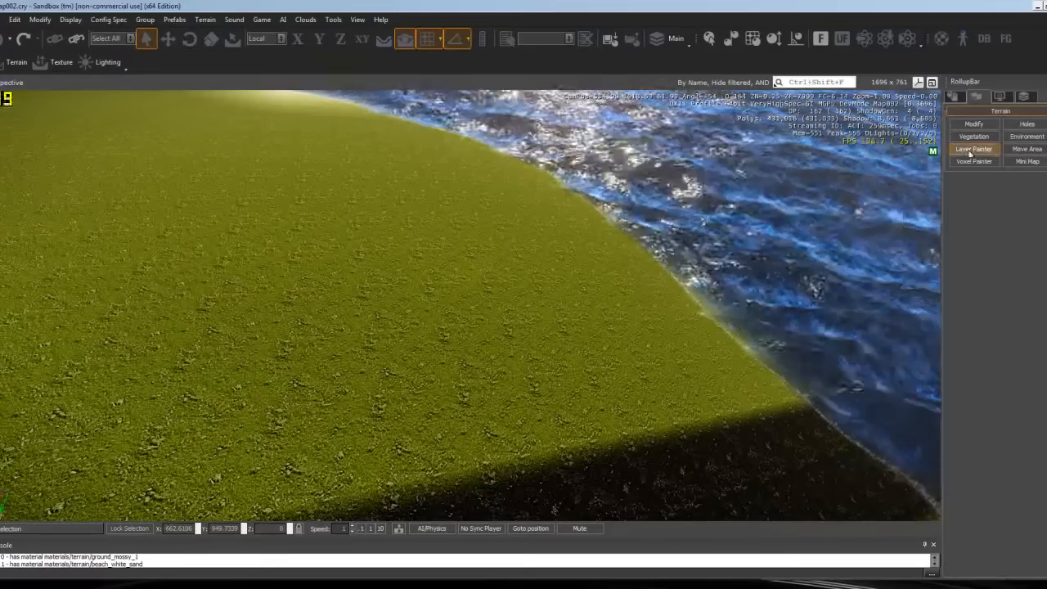
# Brush the NewLayer sand along the island's shoreline in Layer Painter
pyautogui.click(974, 149)
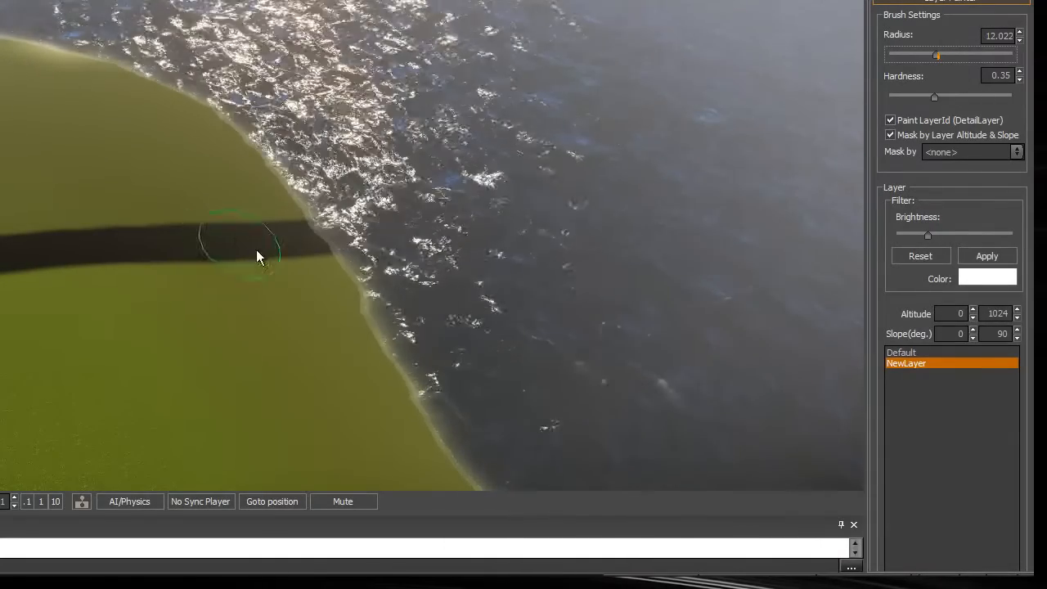
pyautogui.moveTo(258, 258); pyautogui.dragTo(216, 134)
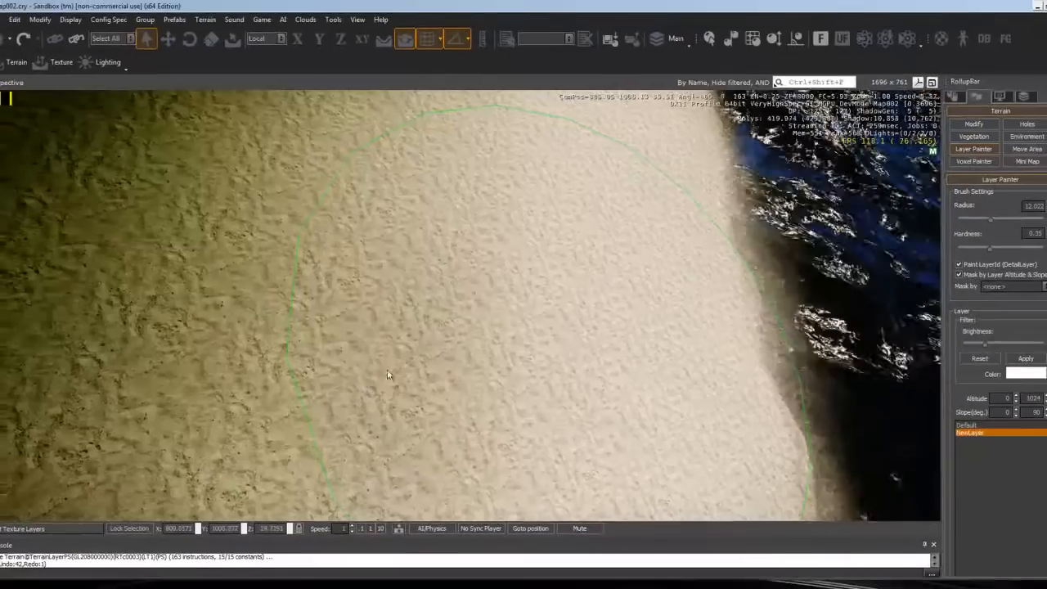
# Set the sand layer's colour to white (255,255,255)
pyautogui.click(1029, 373)
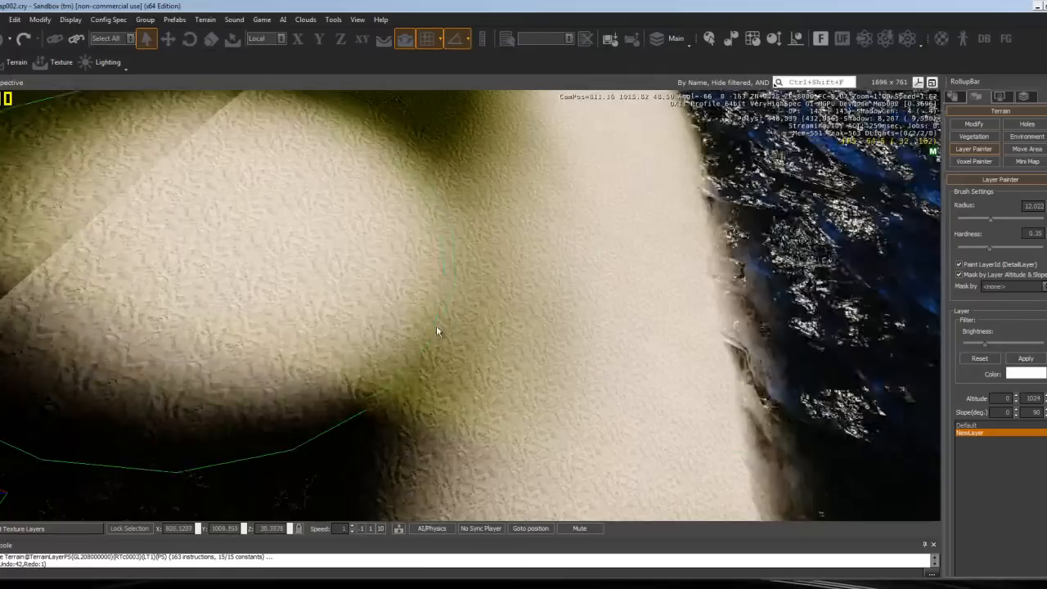
pyautogui.click(1034, 373)
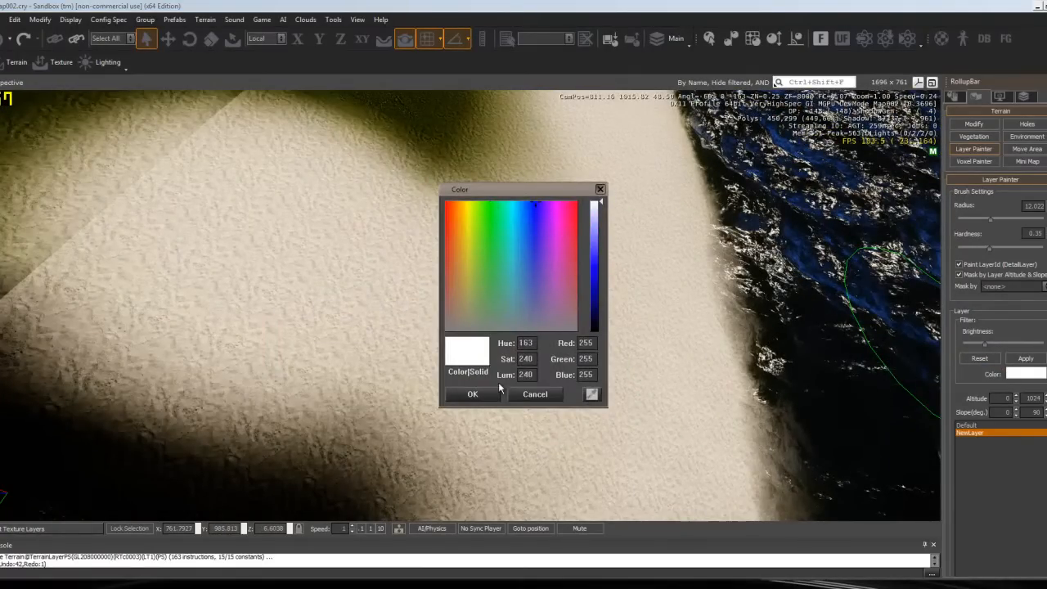
pyautogui.click(472, 392)
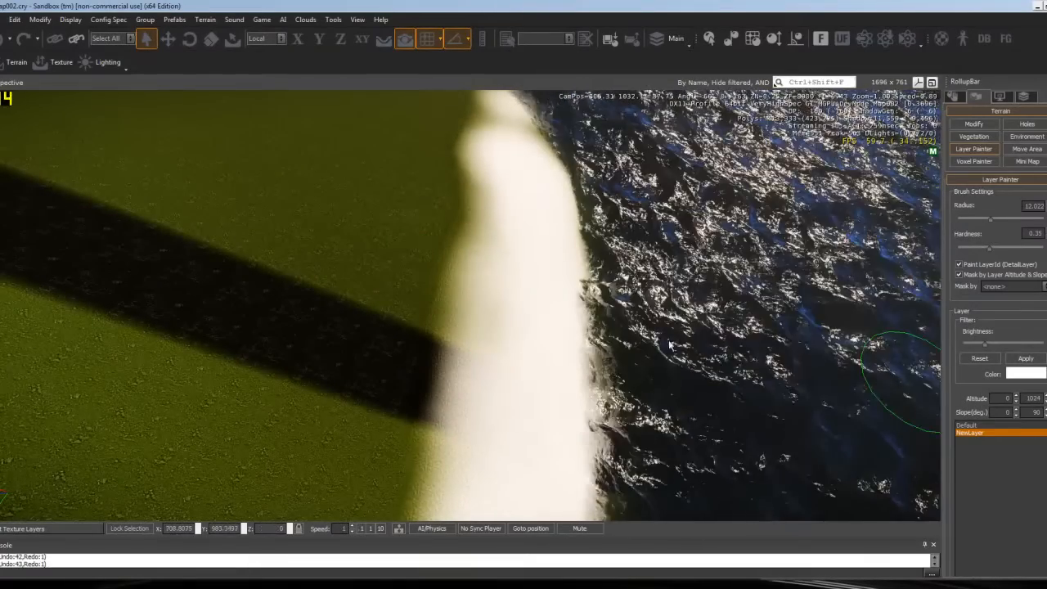